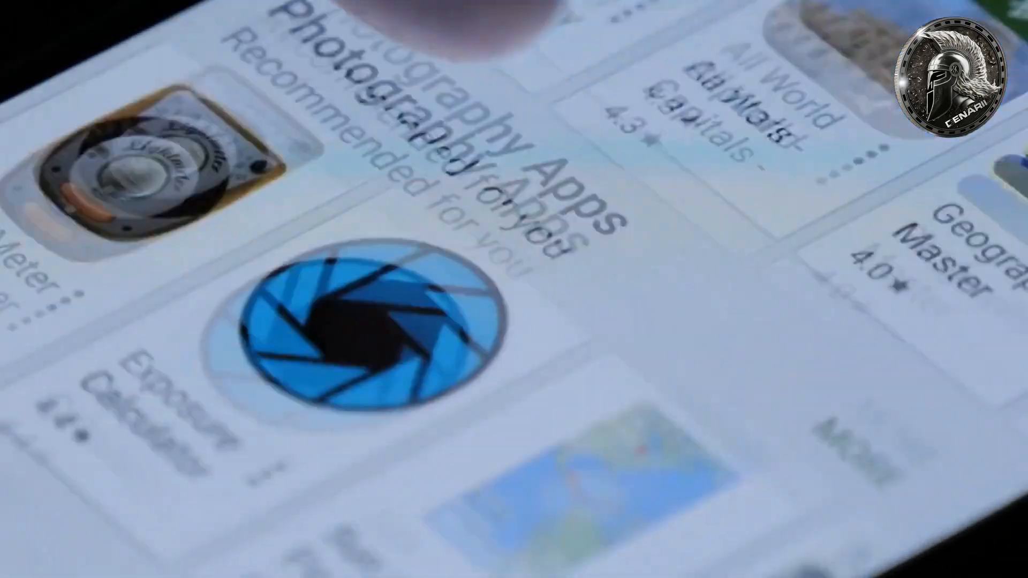
{"action": "scroll", "scroll_direction": "down", "scroll_amount": 3}
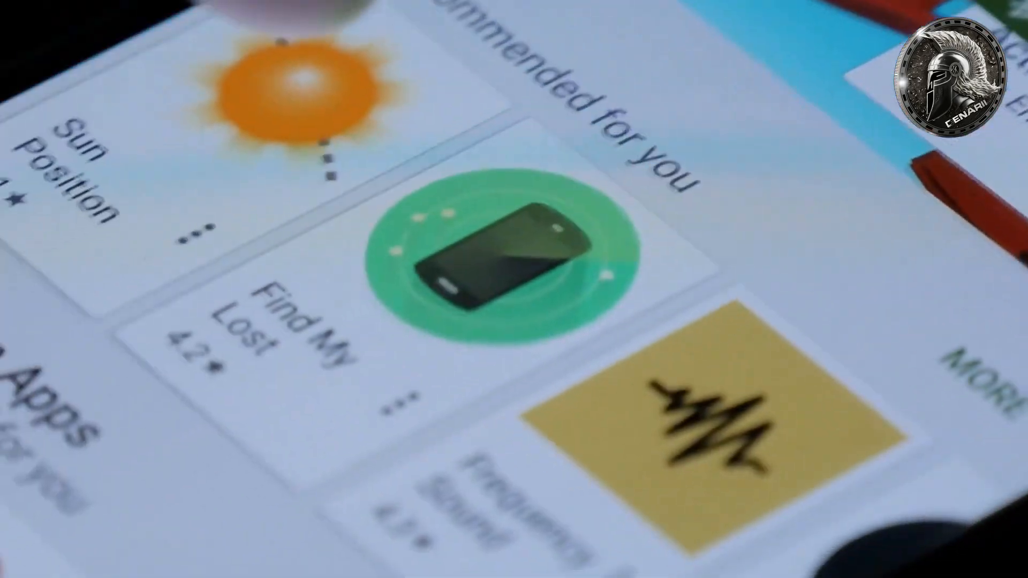